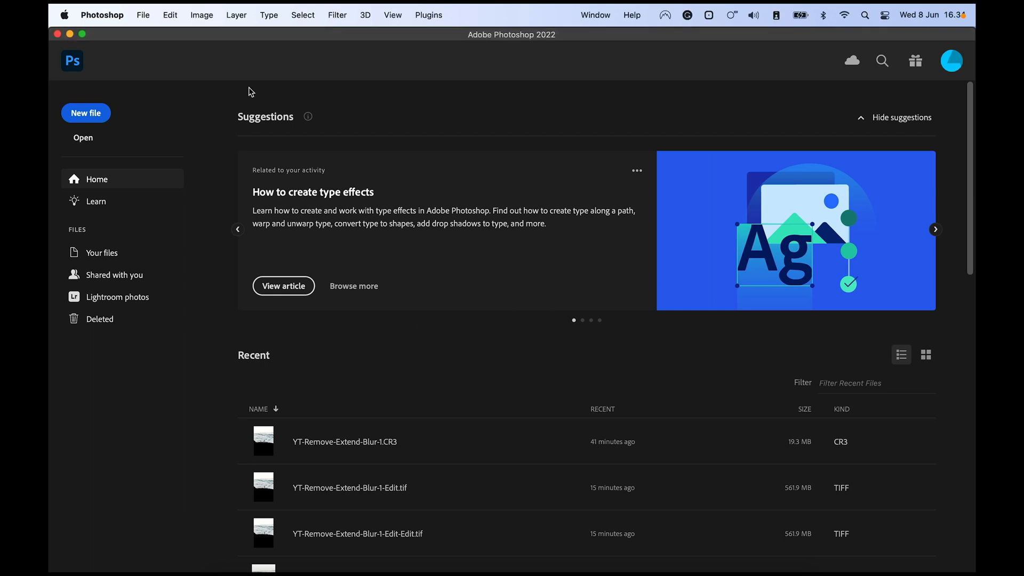
Create a new 1080 × 1920 px document from the Custom 72 ppi preset
click(143, 14)
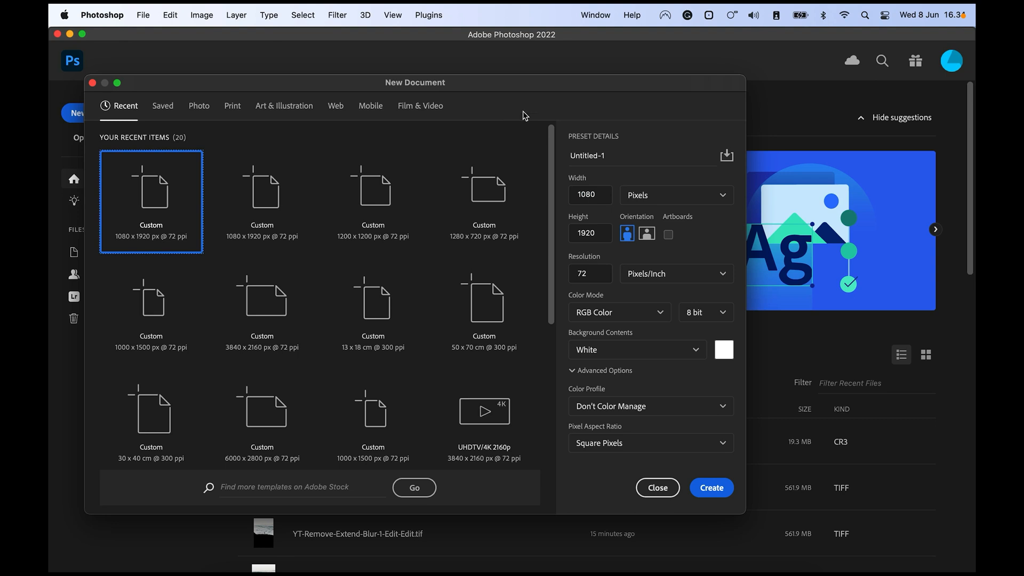
mouse_move(546, 129)
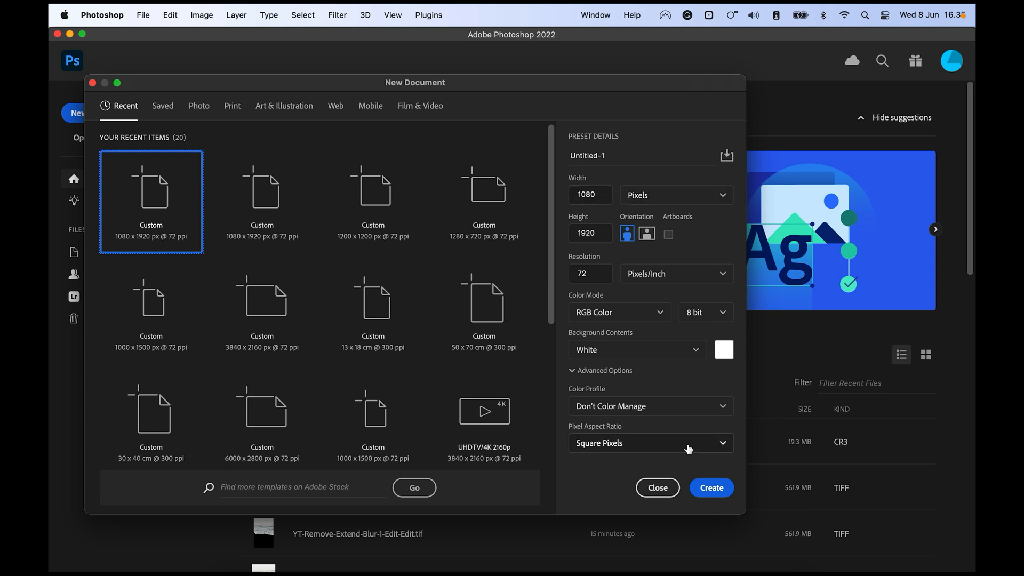
click(710, 487)
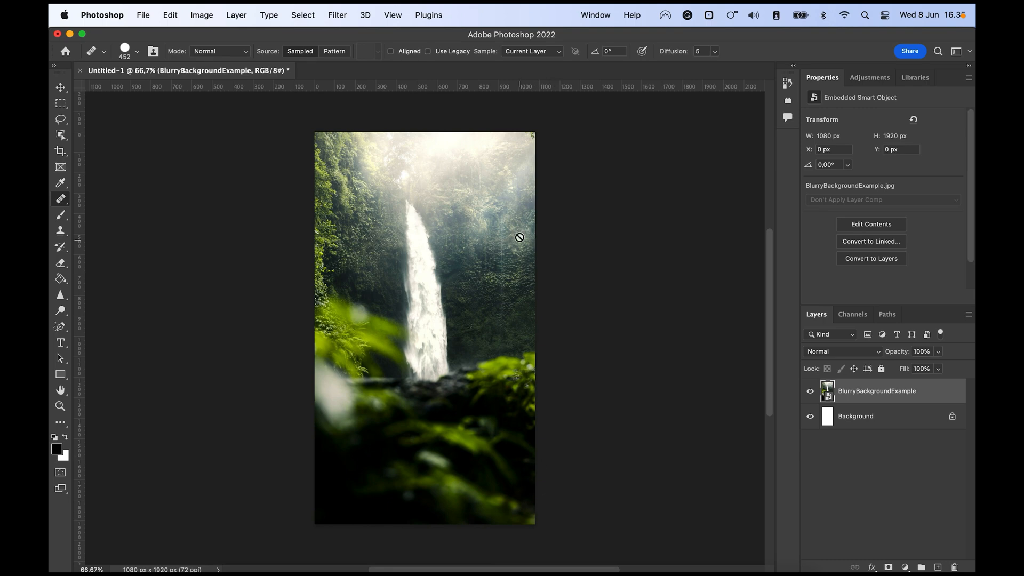
mouse_move(473, 318)
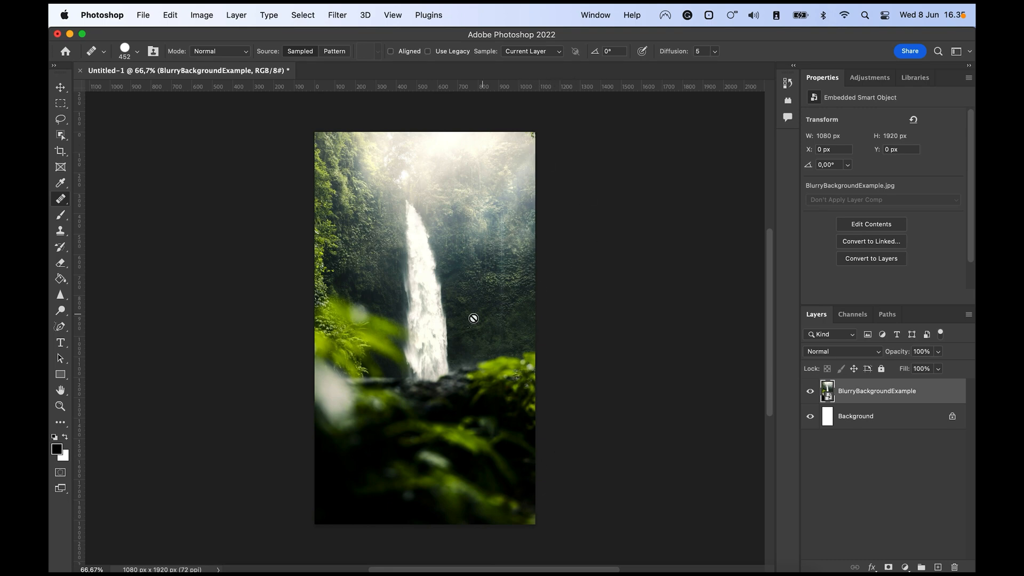
mouse_move(598, 314)
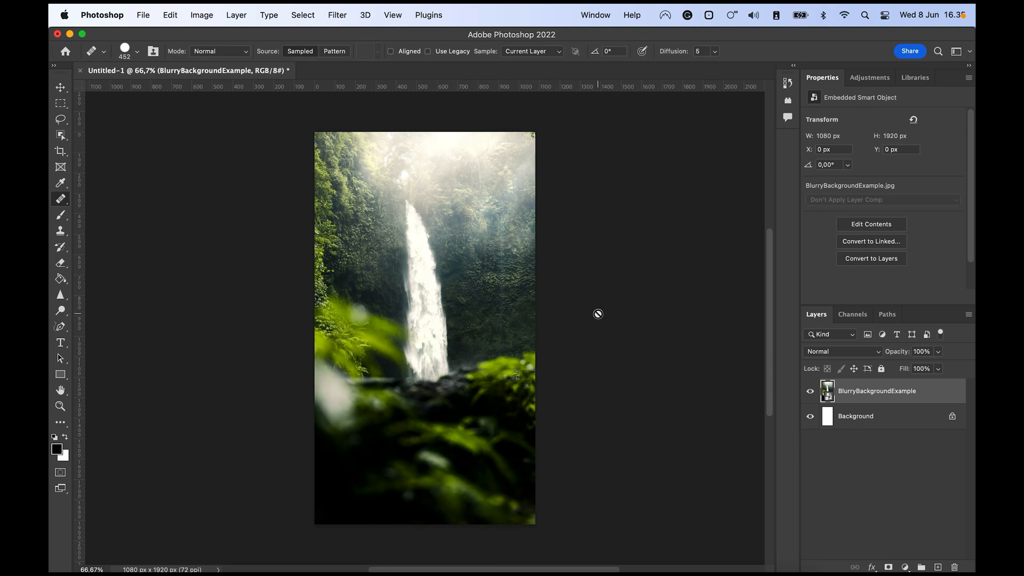
Duplicate the waterfall image layer and rename the copy 'Blurry'
key(cmd+j)
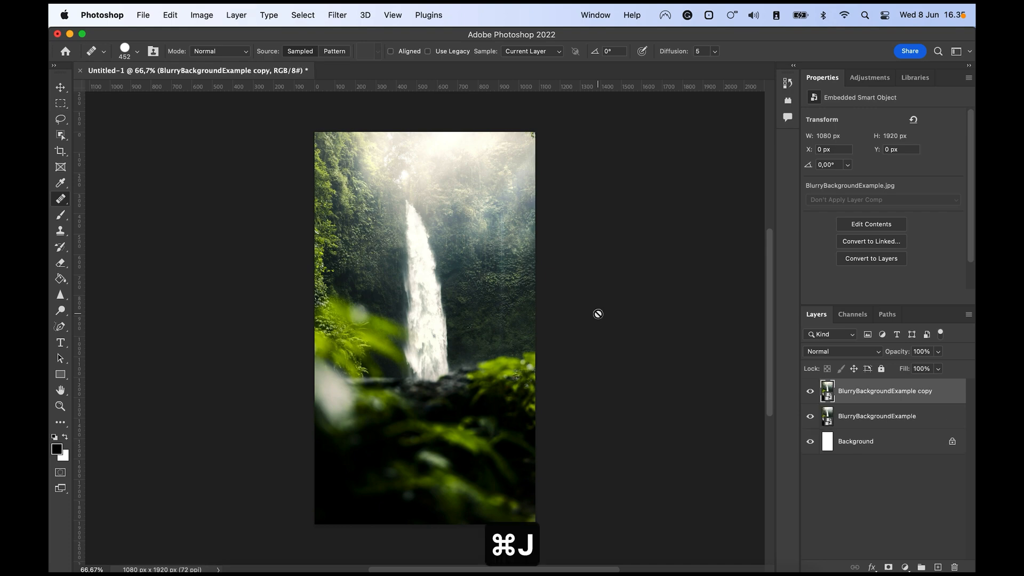
mouse_move(895, 399)
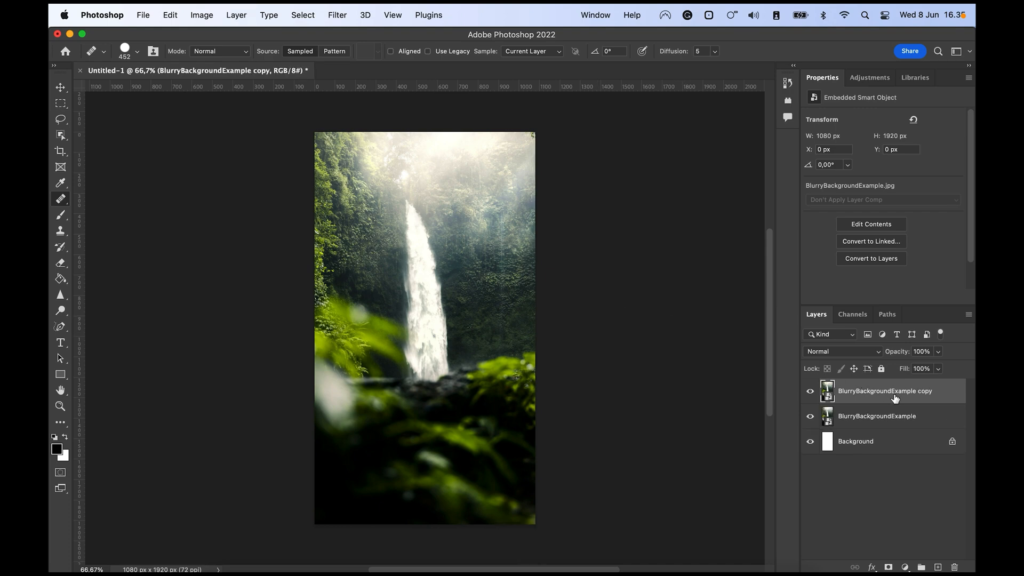
double_click(884, 390)
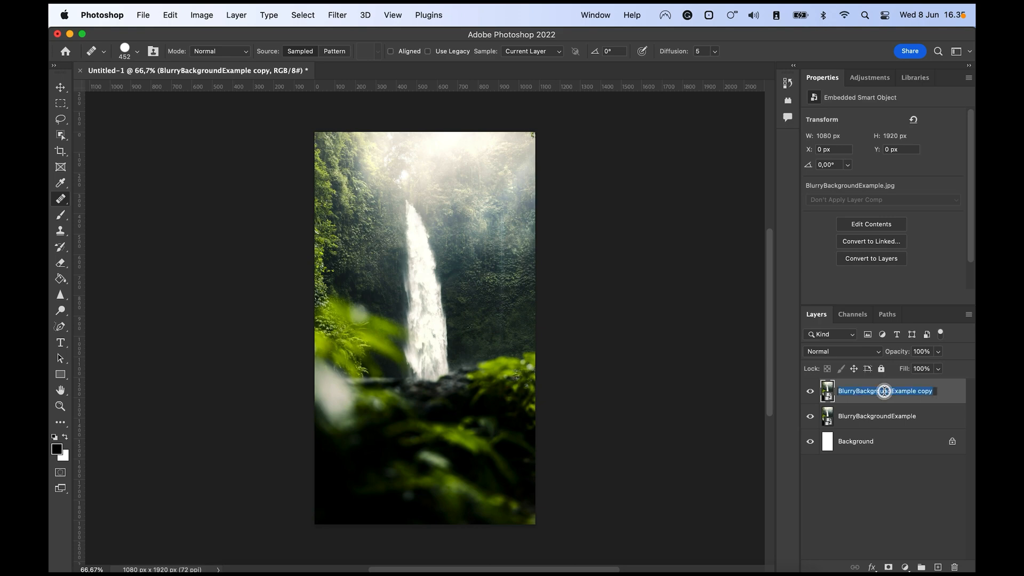
text(Blurry)
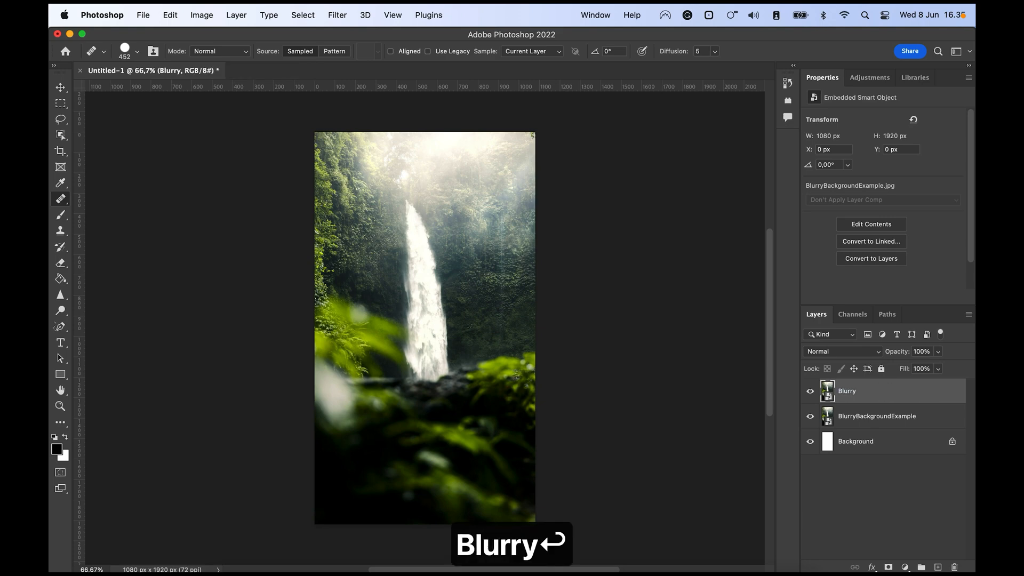
Apply a Gaussian Blur with a radius of about 40 px to the Blurry layer
click(336, 14)
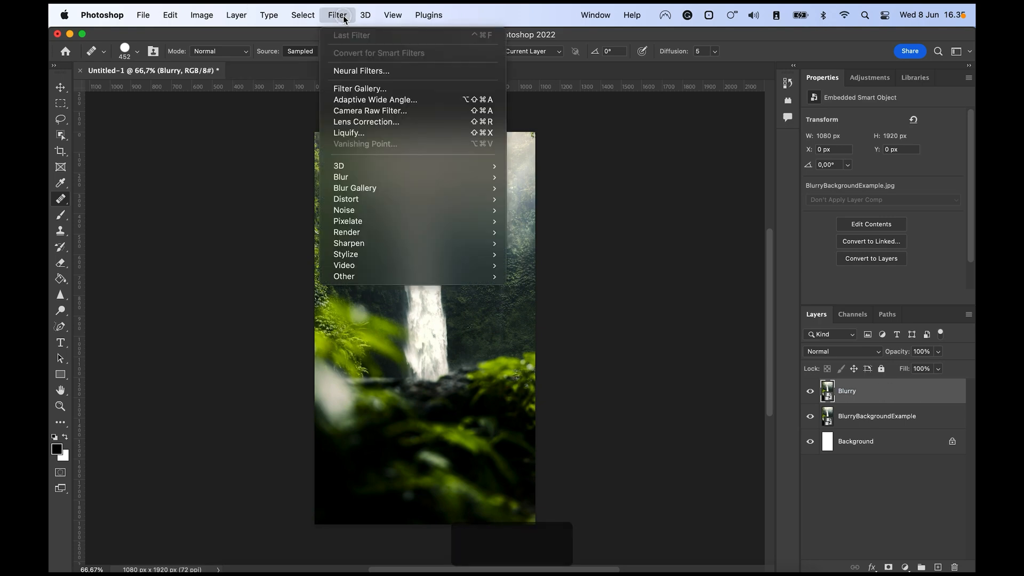
mouse_move(341, 177)
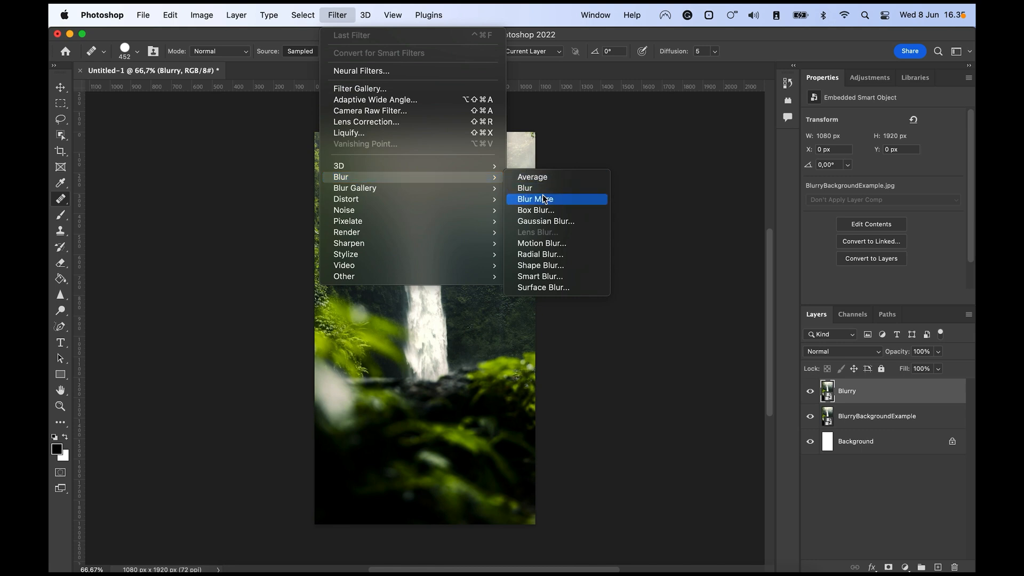
click(544, 221)
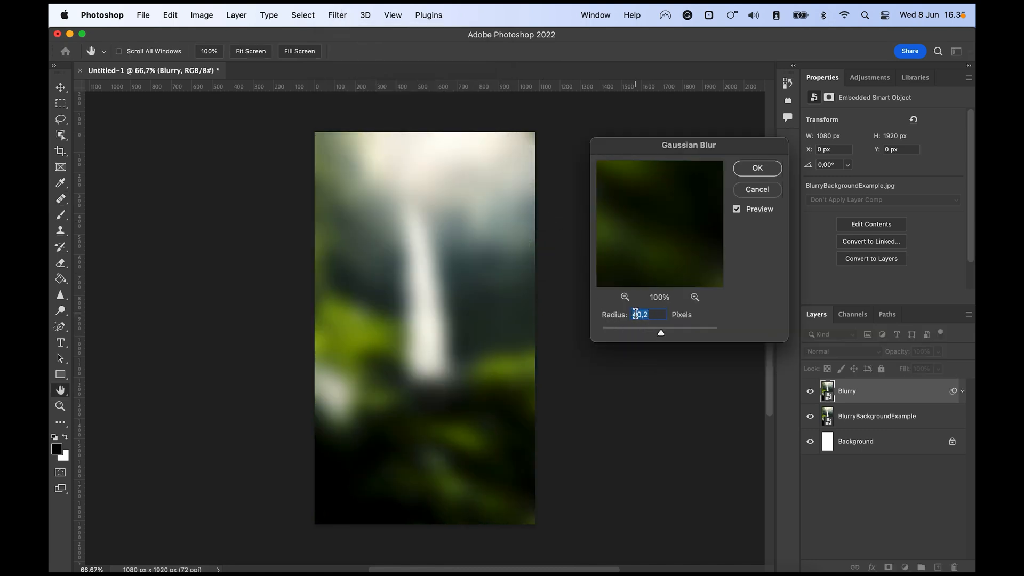
drag(660, 332, 626, 332)
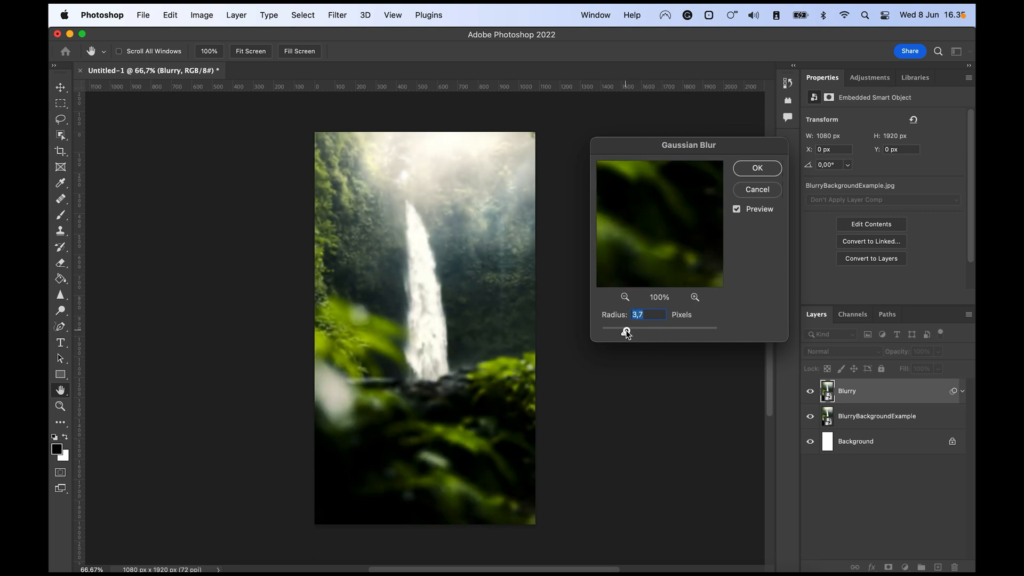
drag(625, 328, 655, 328)
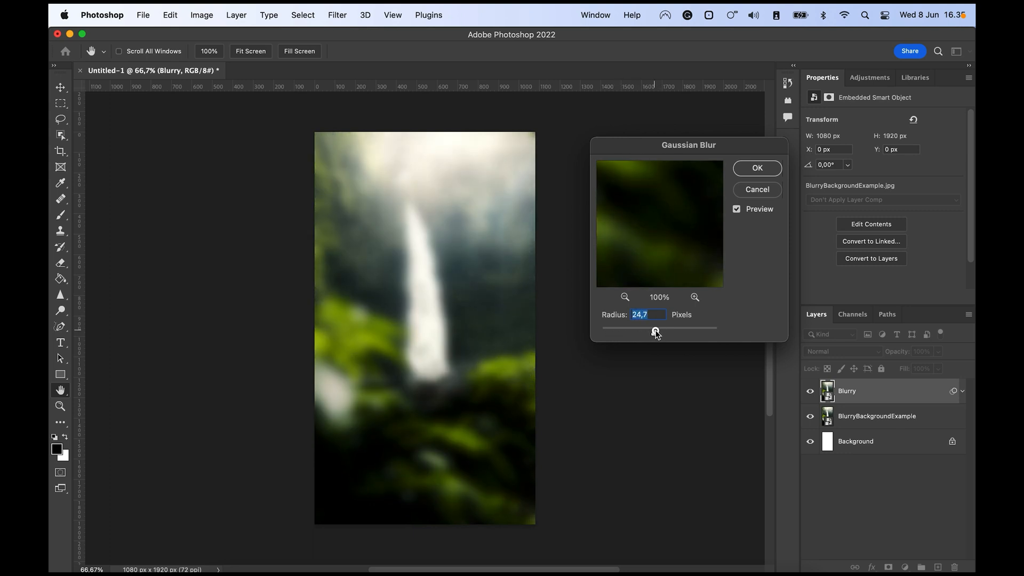
drag(655, 332, 662, 332)
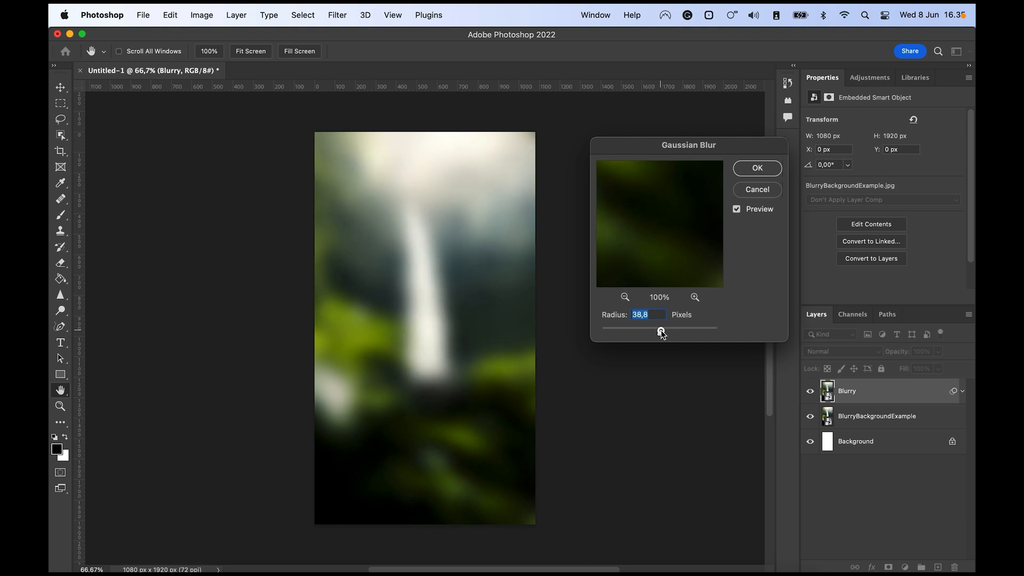
drag(660, 331, 661, 333)
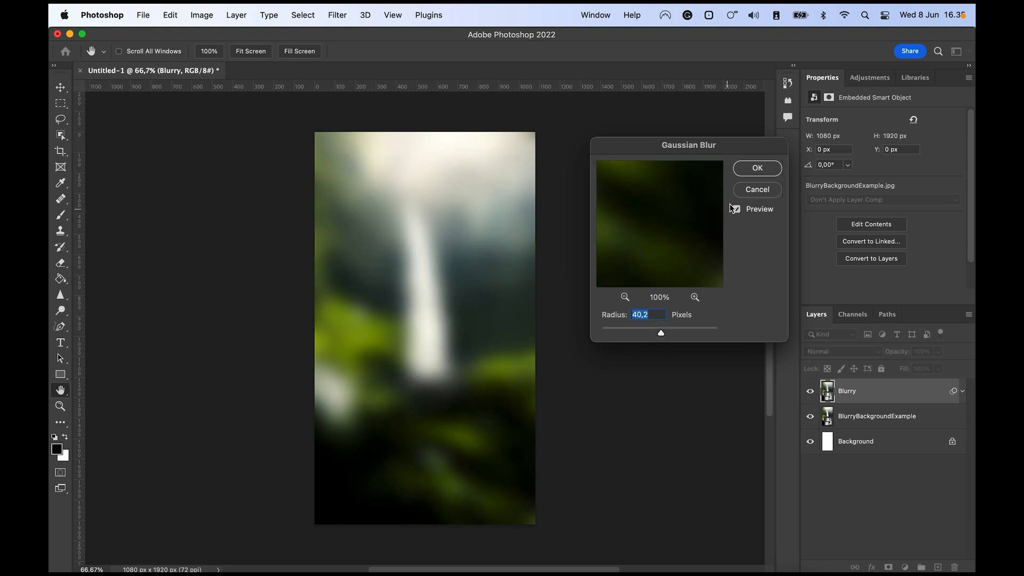
click(756, 168)
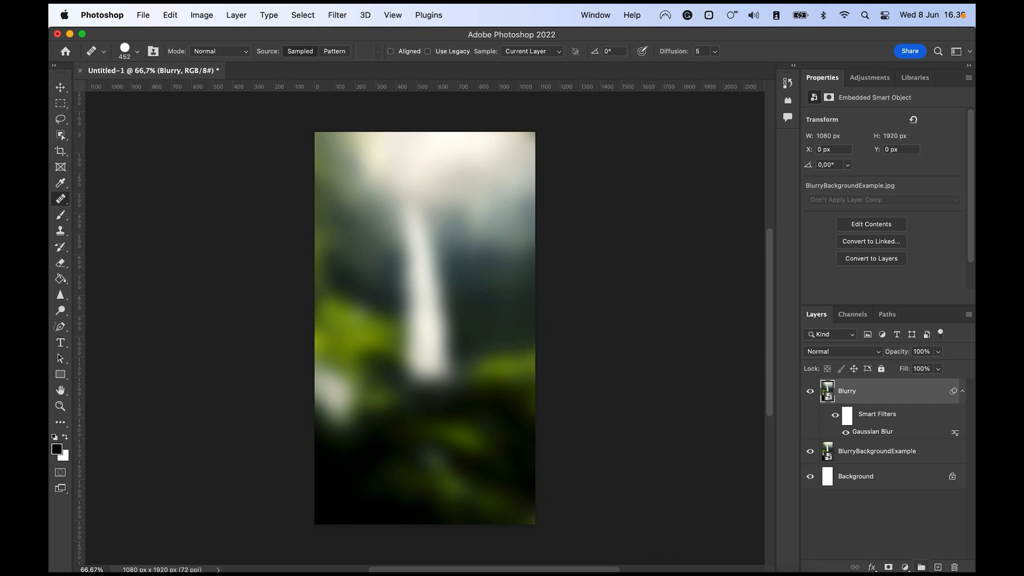
Add a new layer above Blurry, fill it black and set its opacity to 15%
click(937, 567)
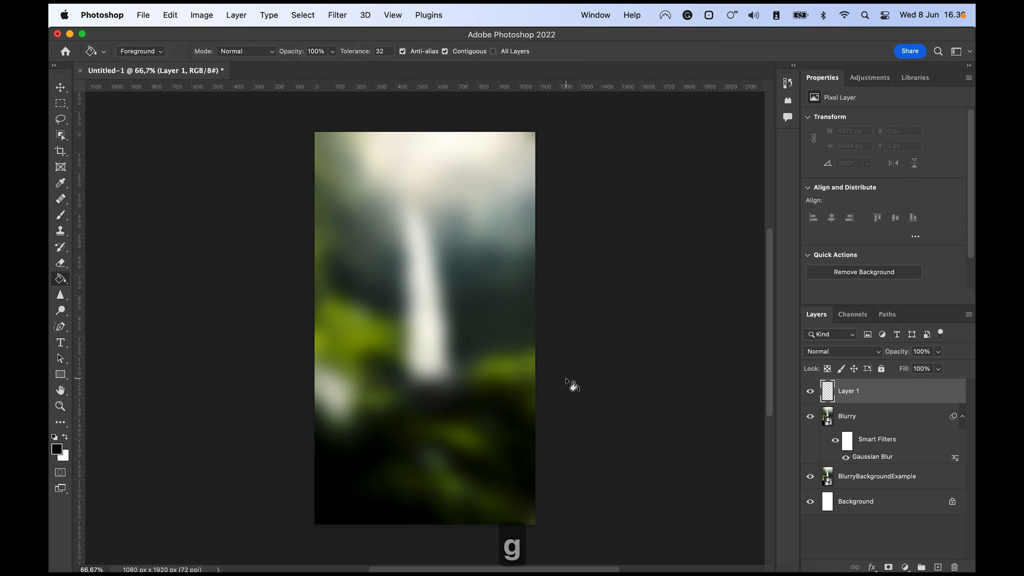
mouse_move(61, 282)
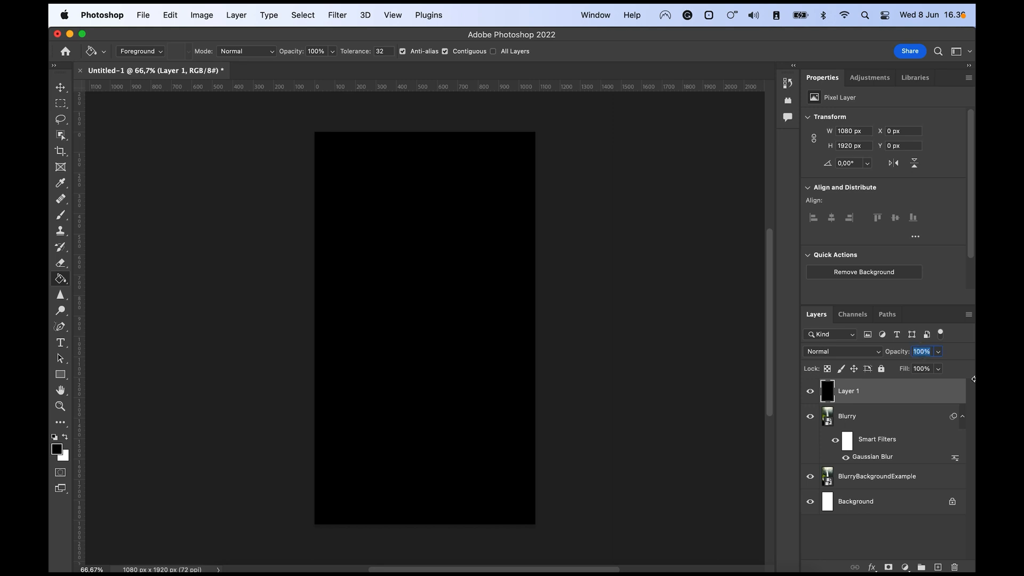
text(40)
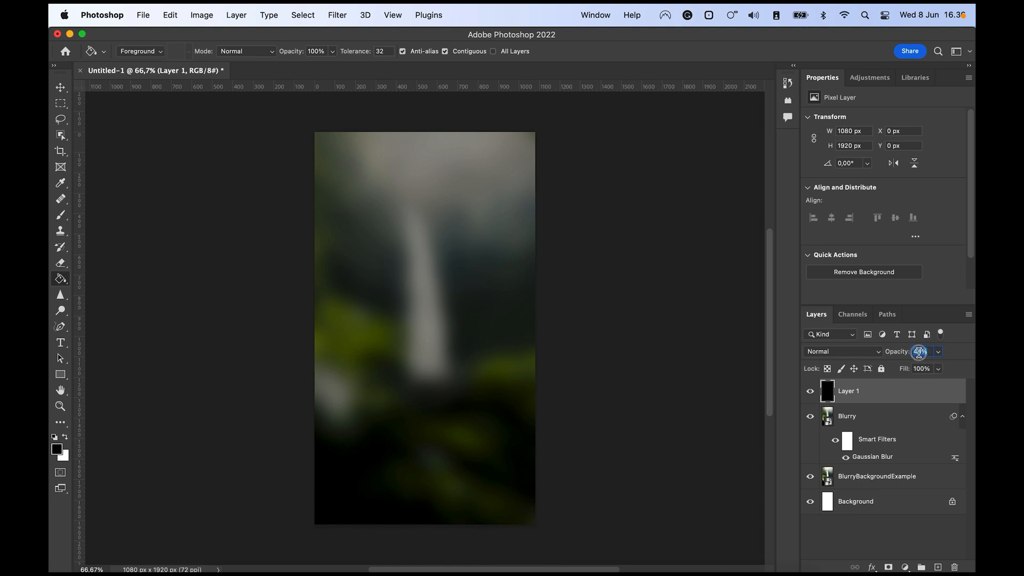
text(15%)
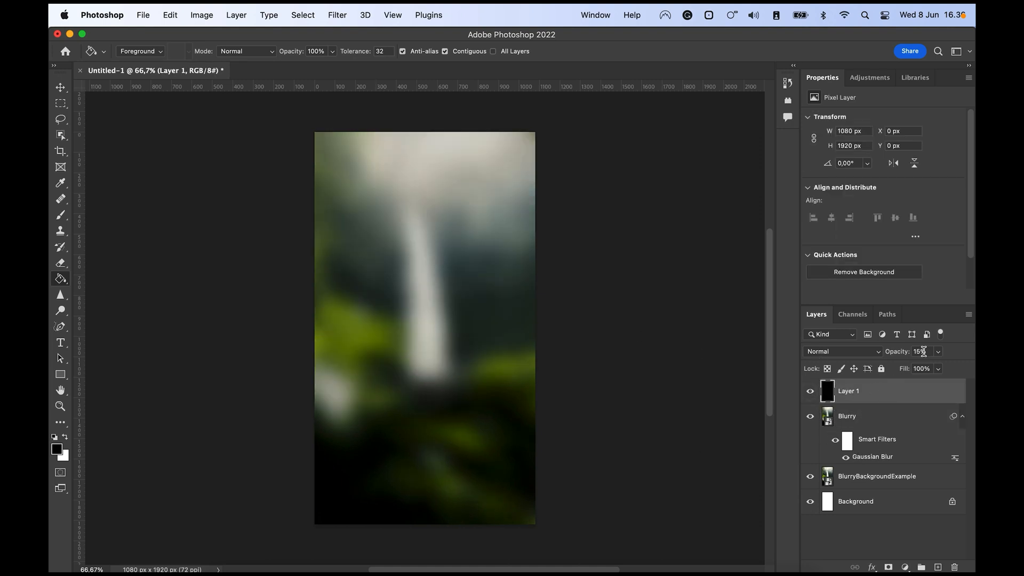
mouse_move(924, 352)
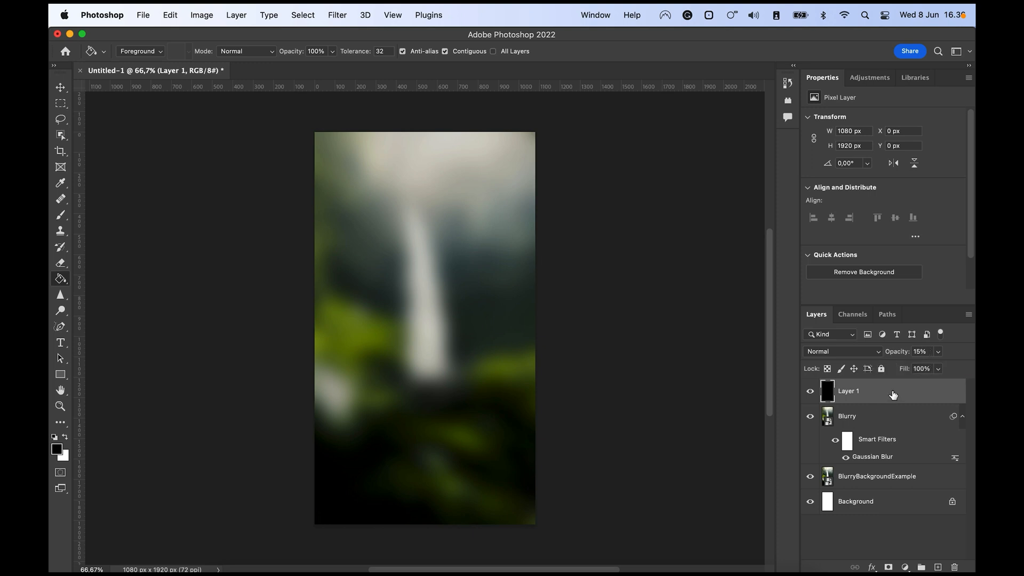
Duplicate the black overlay, name the layers Black, White and Grey, and fill the copies
key(cmd+j)
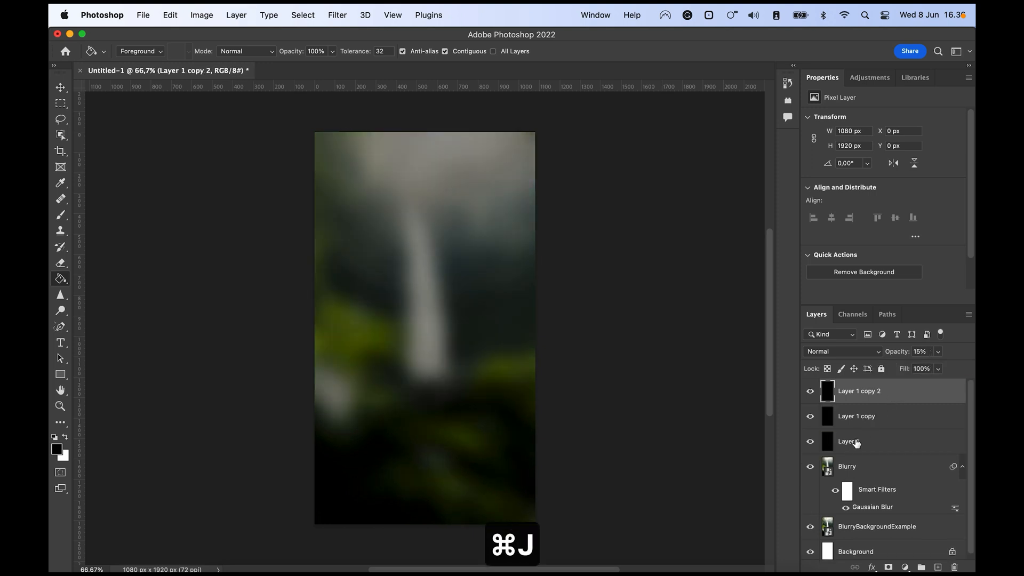
text(Blak)
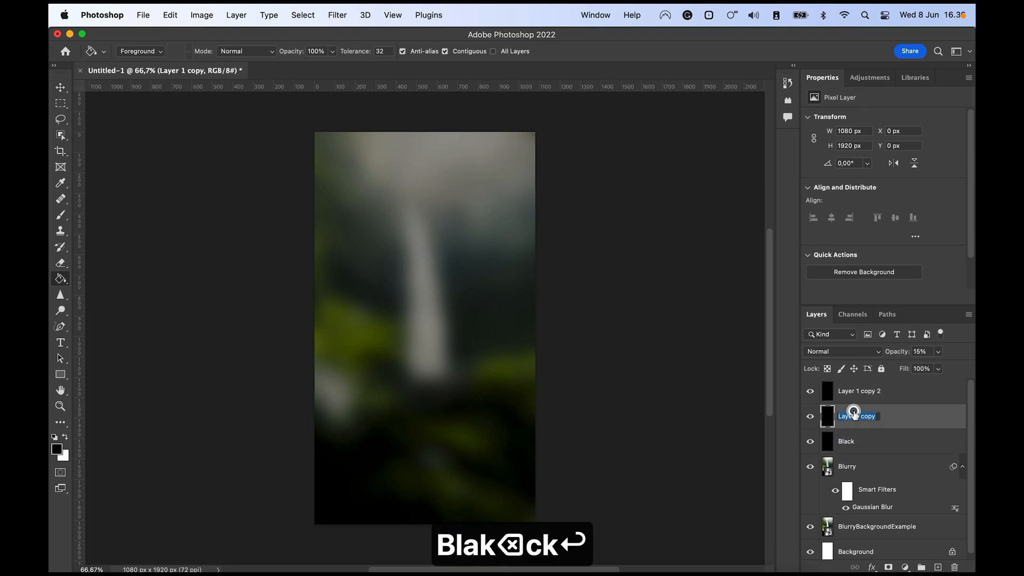
text(White)
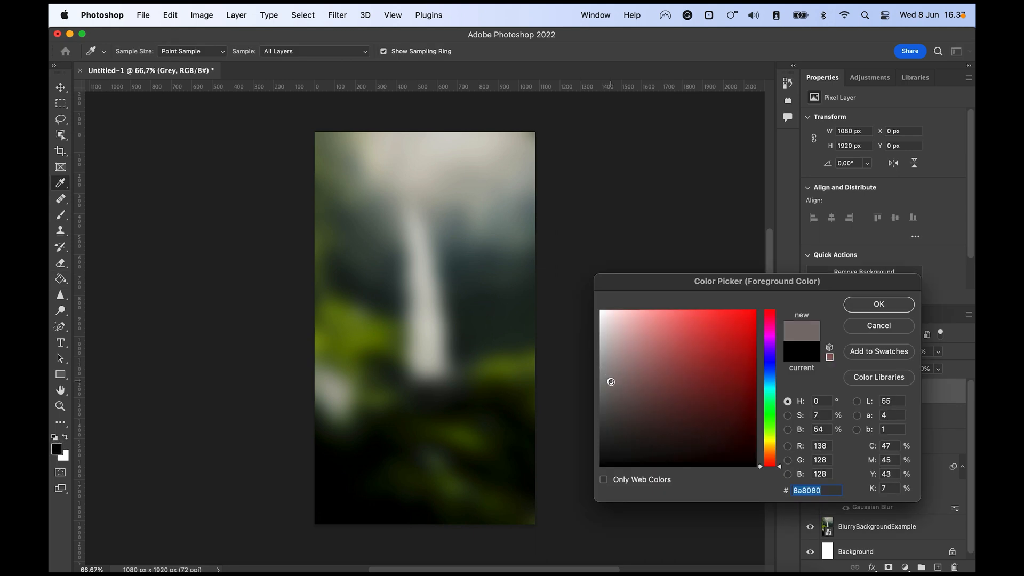
click(877, 303)
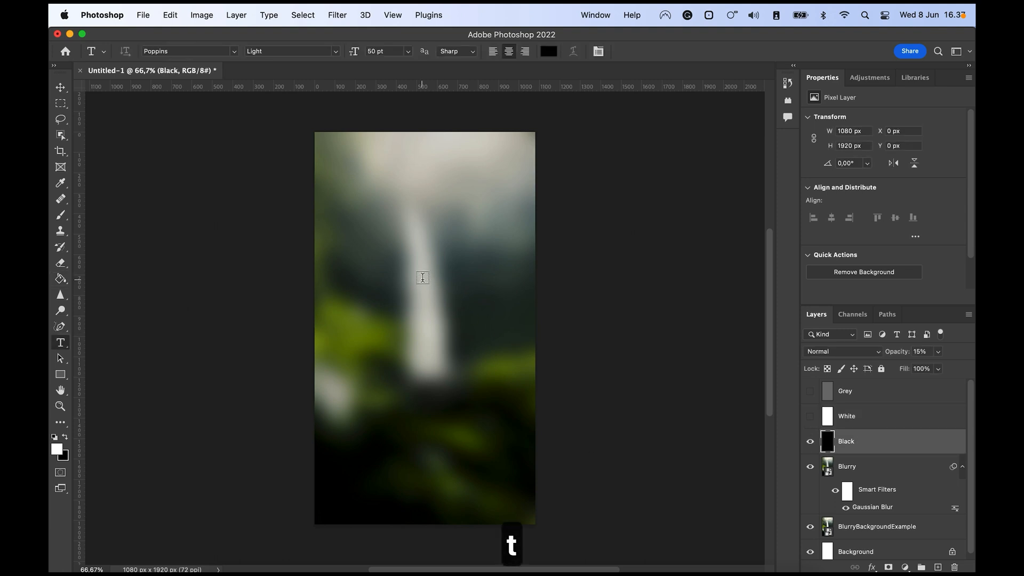
Replace the Lorem Ipsum placeholder with white 'Hello world' text at 150 pt
text(Lorem Ipsum)
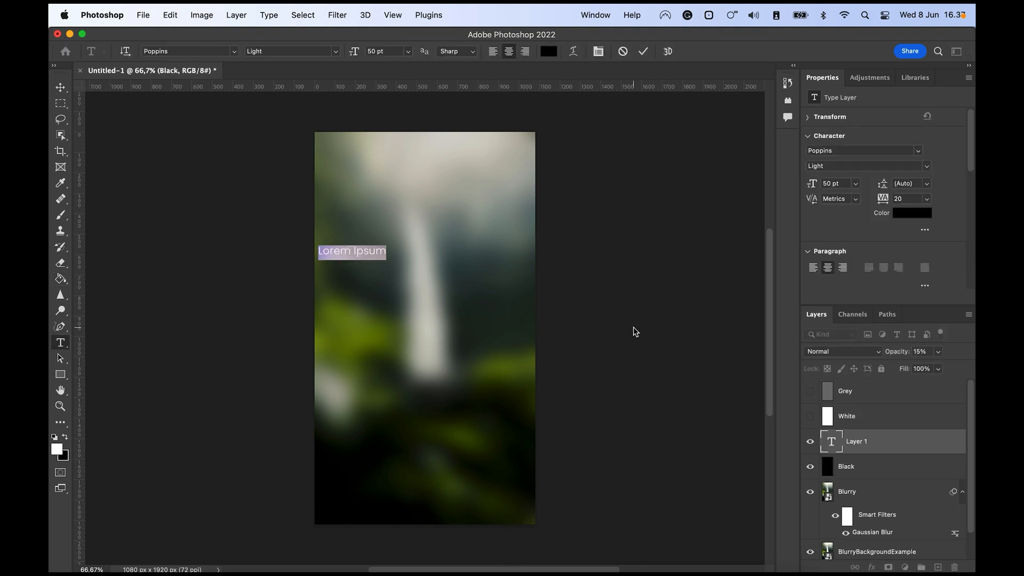
text(Hello world)
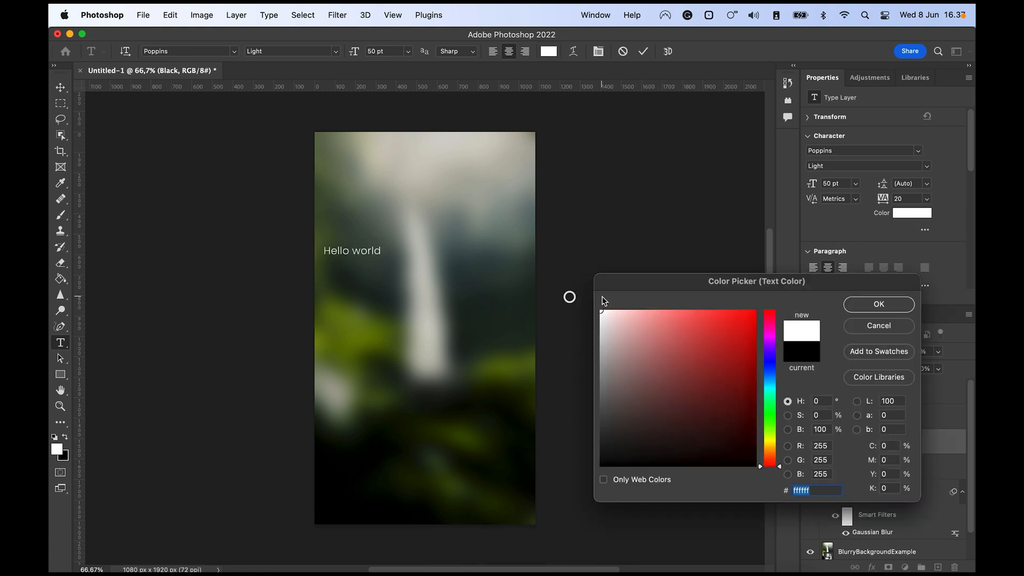
click(877, 304)
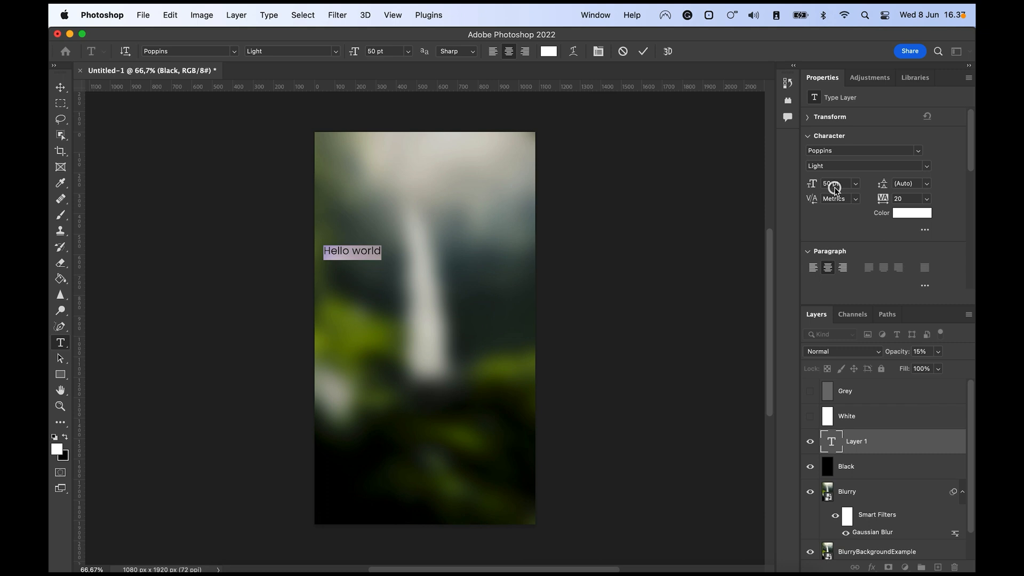
text(150)
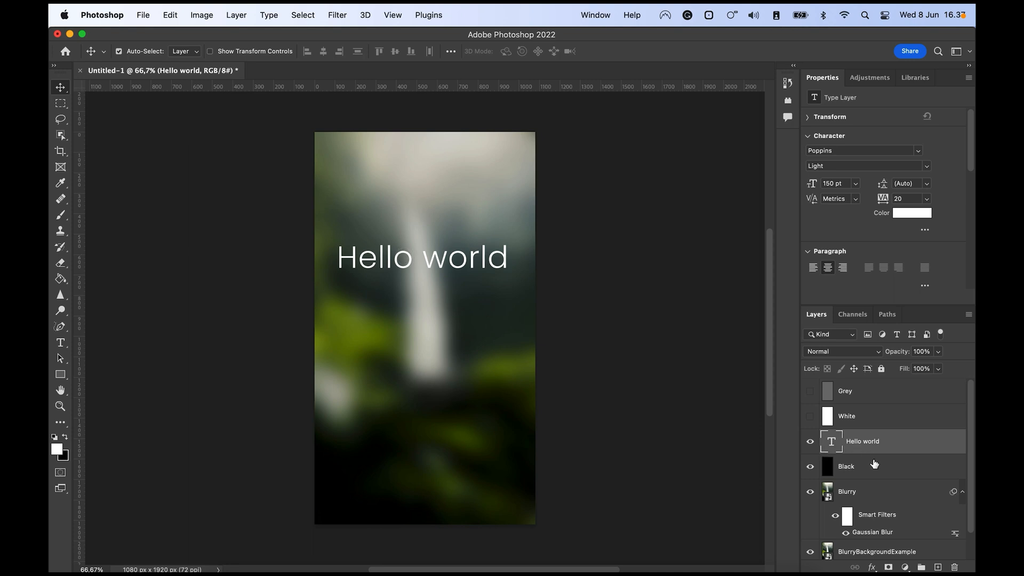
mouse_move(866, 497)
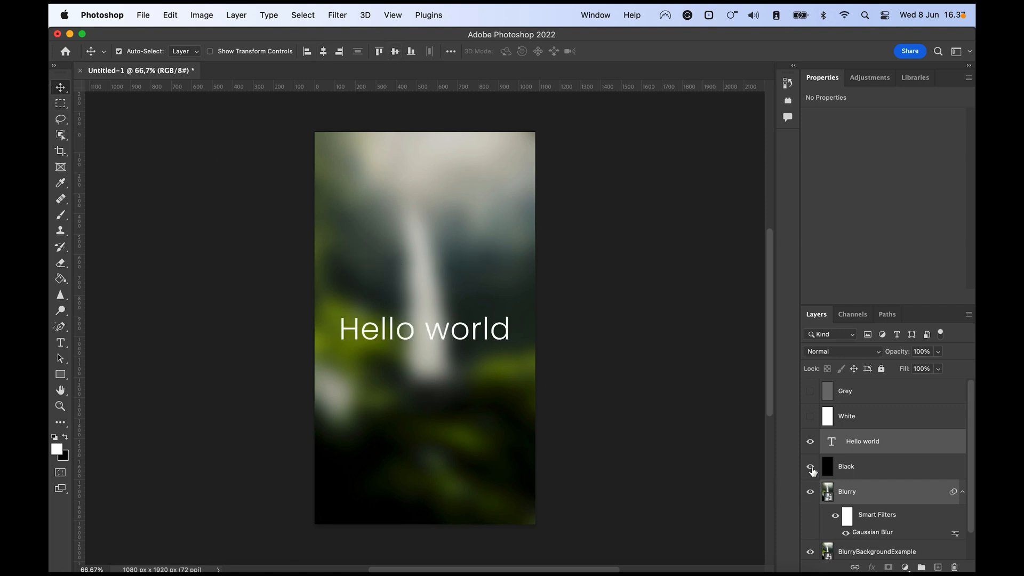
click(810, 466)
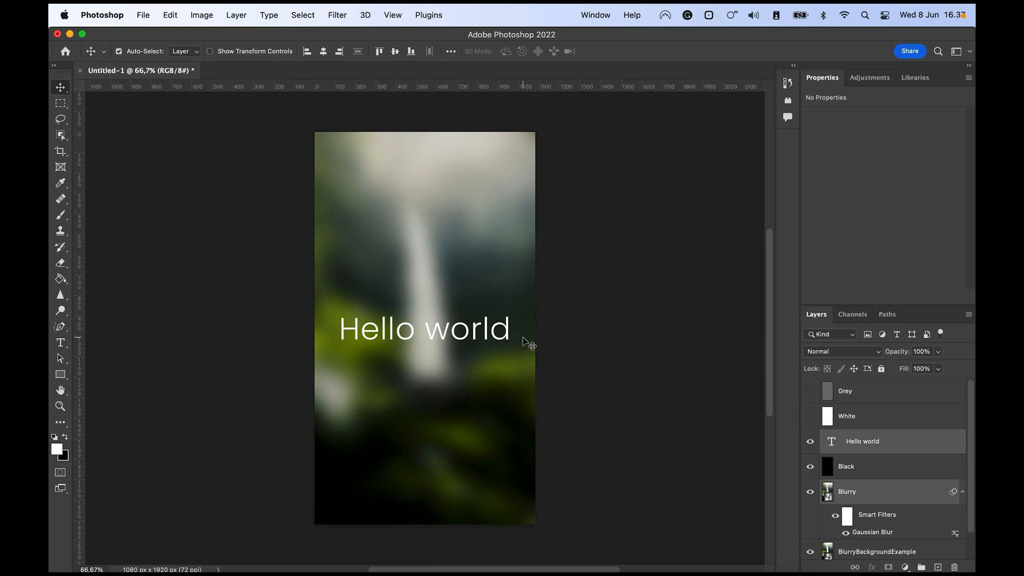
mouse_move(591, 371)
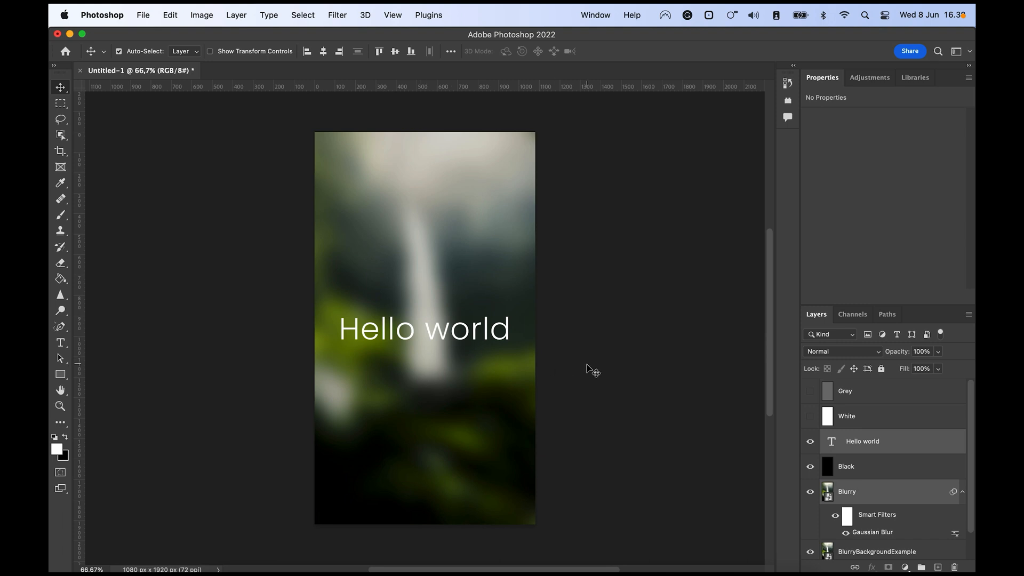
mouse_move(392, 259)
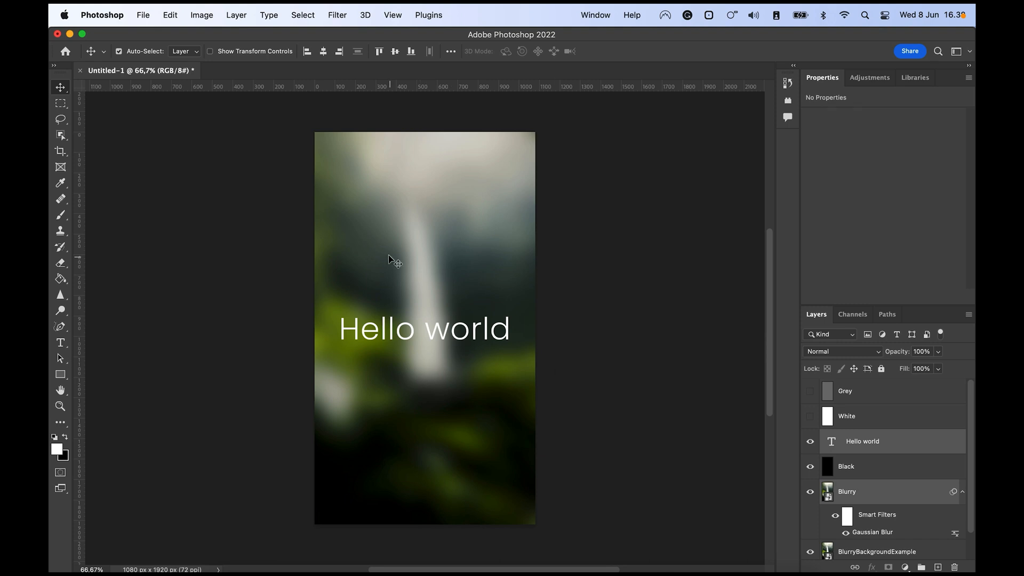
mouse_move(467, 352)
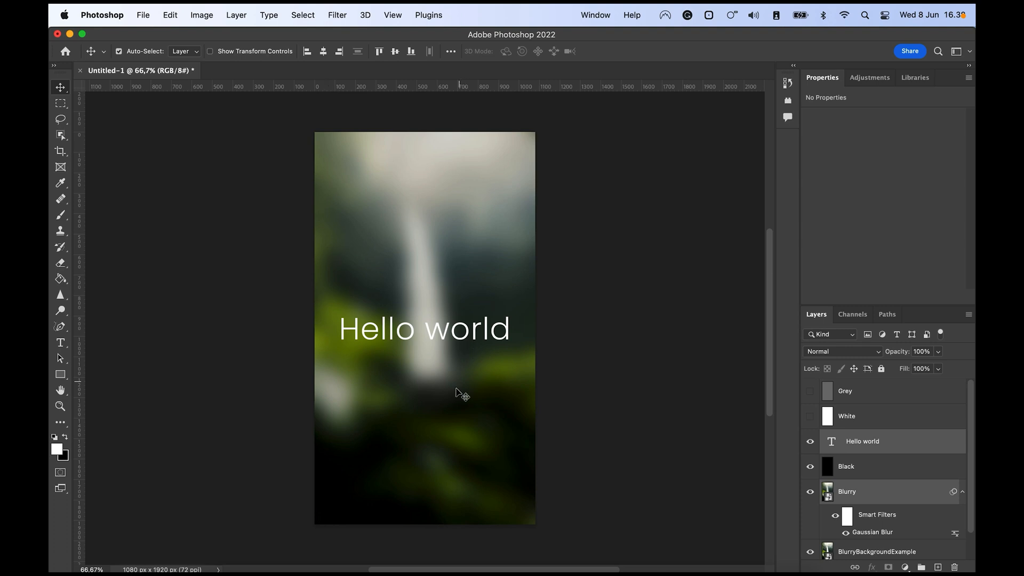
mouse_move(424, 324)
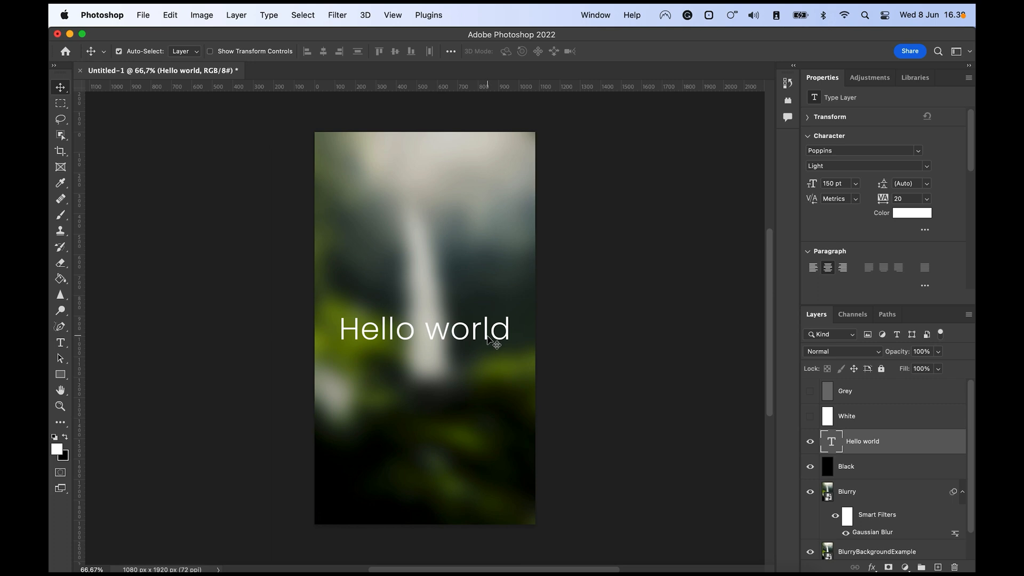
Change the title to 'NEW POST' and enlarge the rice-terrace photo below it
click(60, 341)
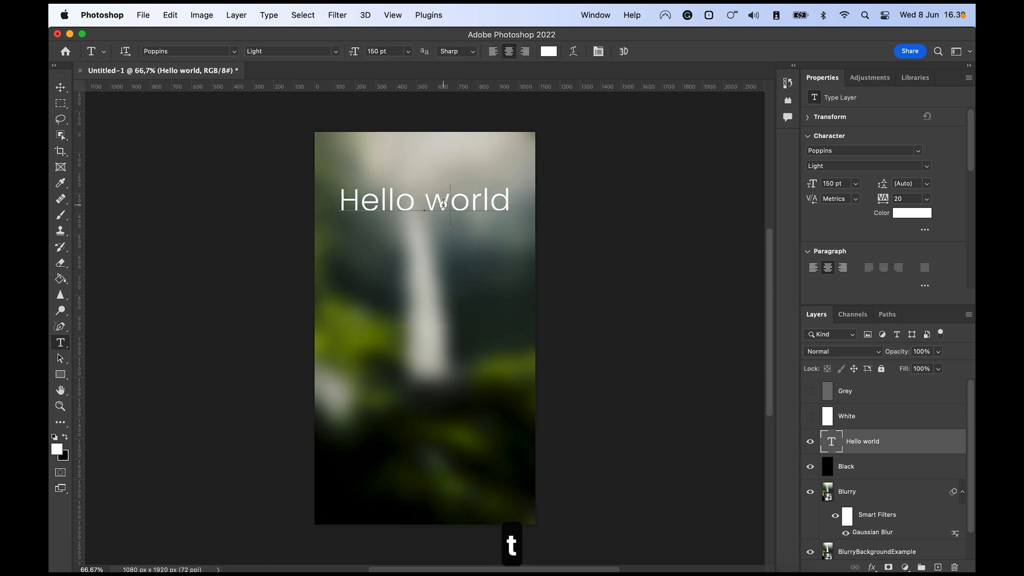
text(NEW POST)
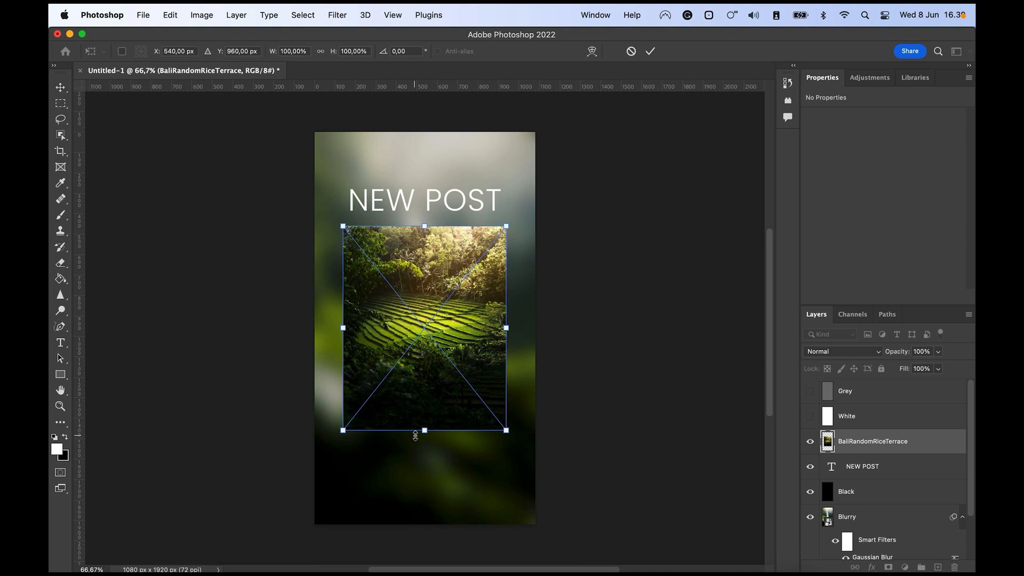
drag(424, 431, 425, 462)
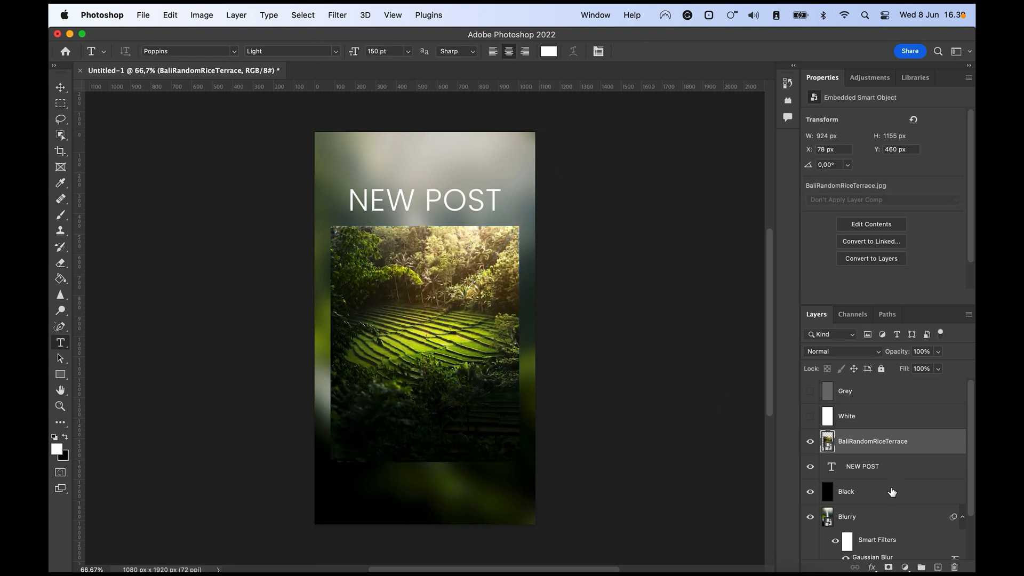
key(v)
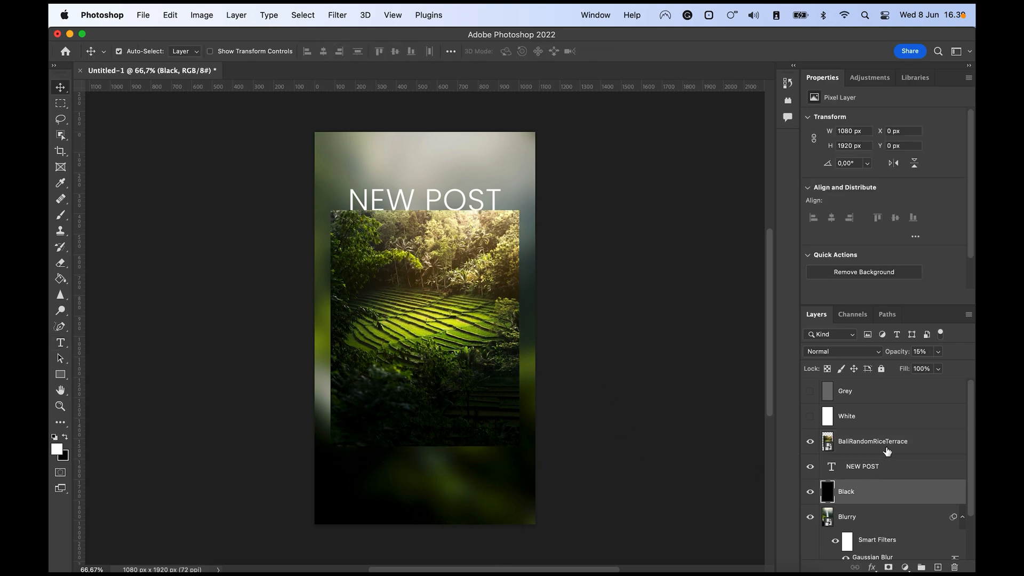
Select the photo and Black layers together, then drag the NEW POST title up about 25 px
click(872, 441)
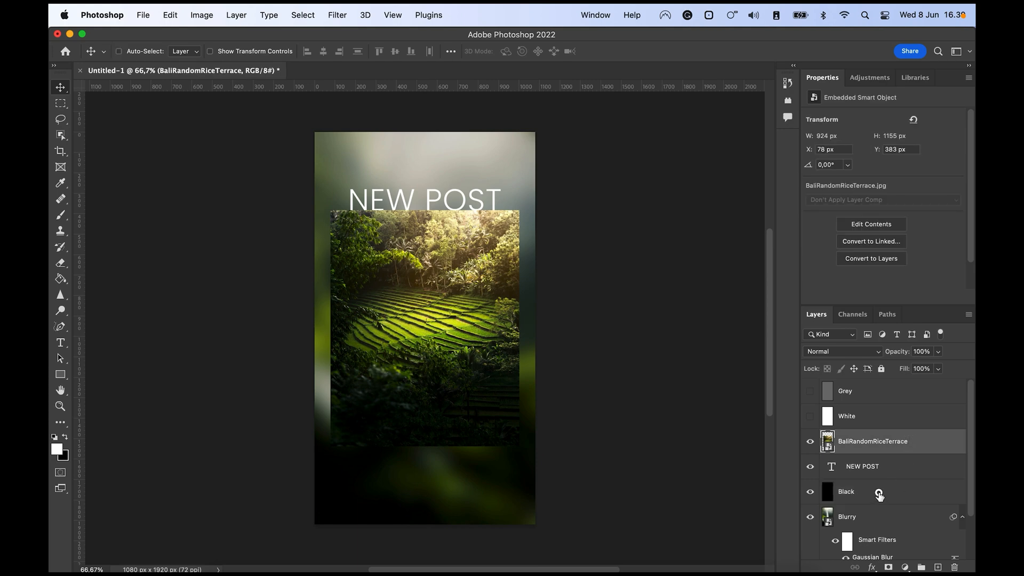
click(846, 491)
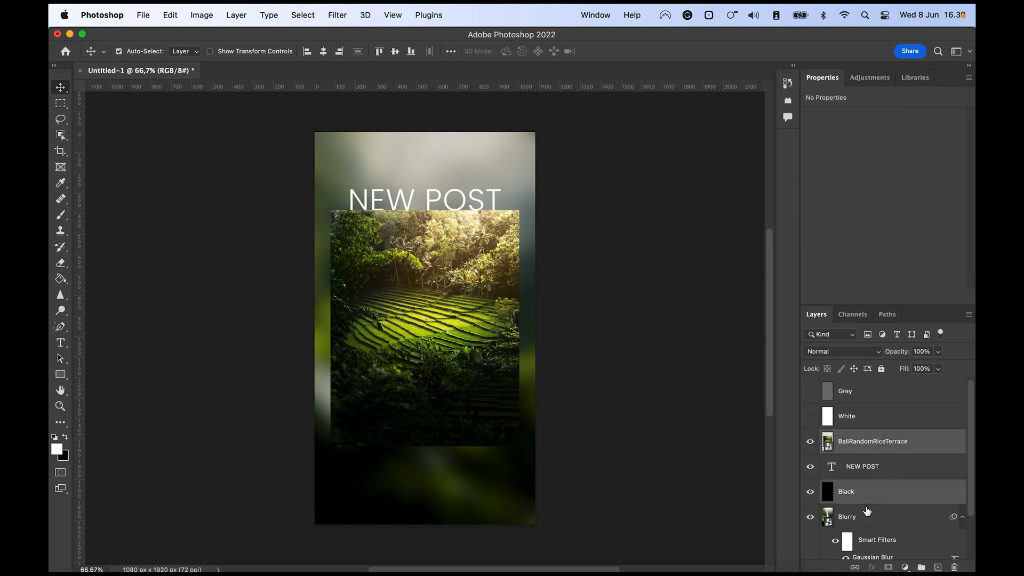
scroll(down, 3)
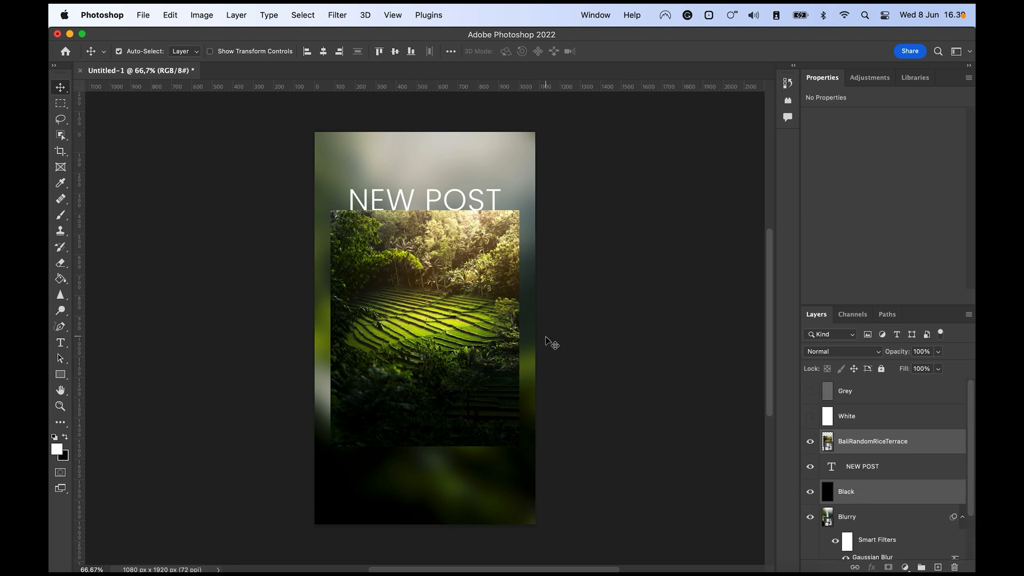
key(v)
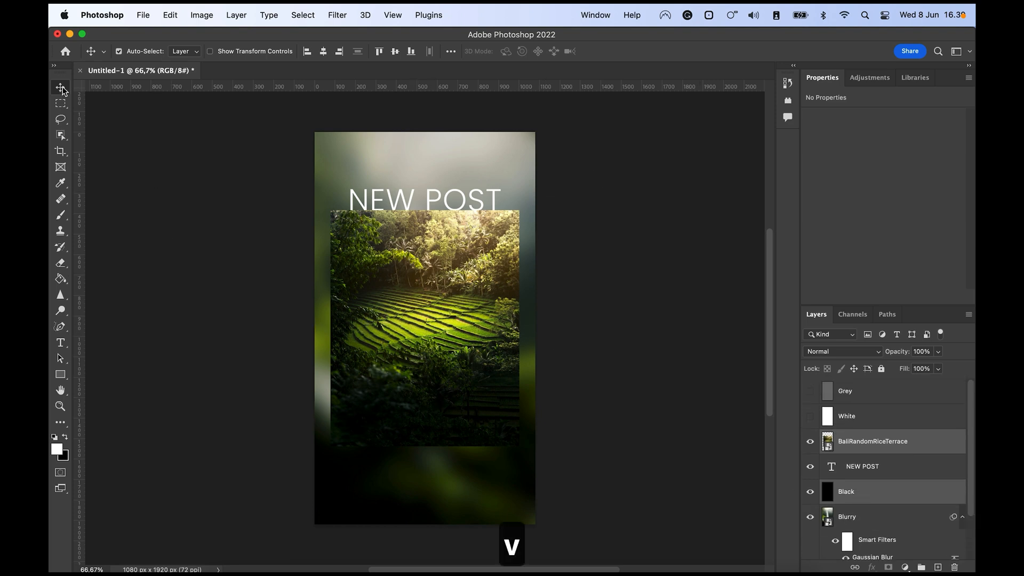
click(809, 390)
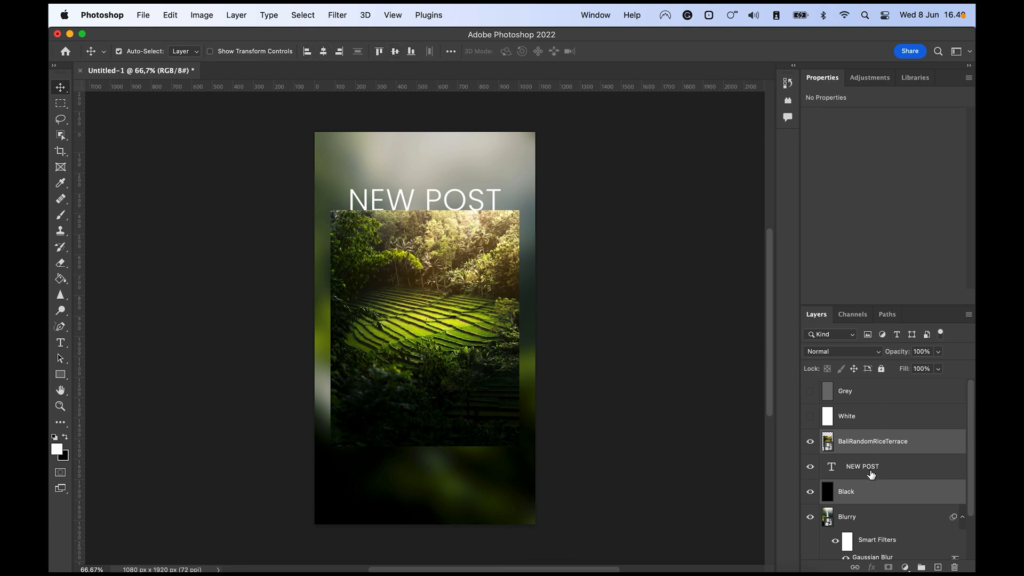
click(862, 466)
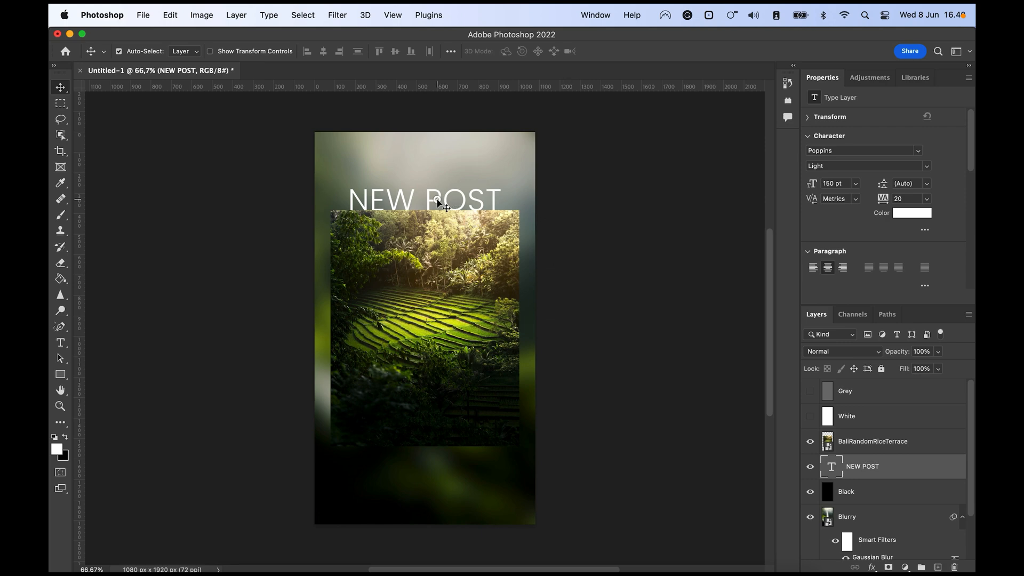
drag(438, 201, 479, 192)
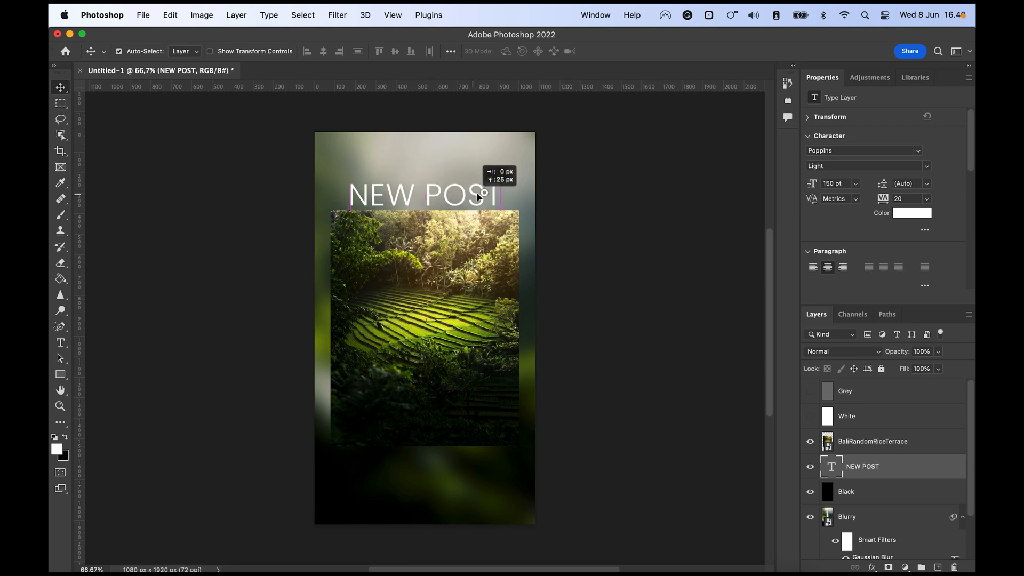